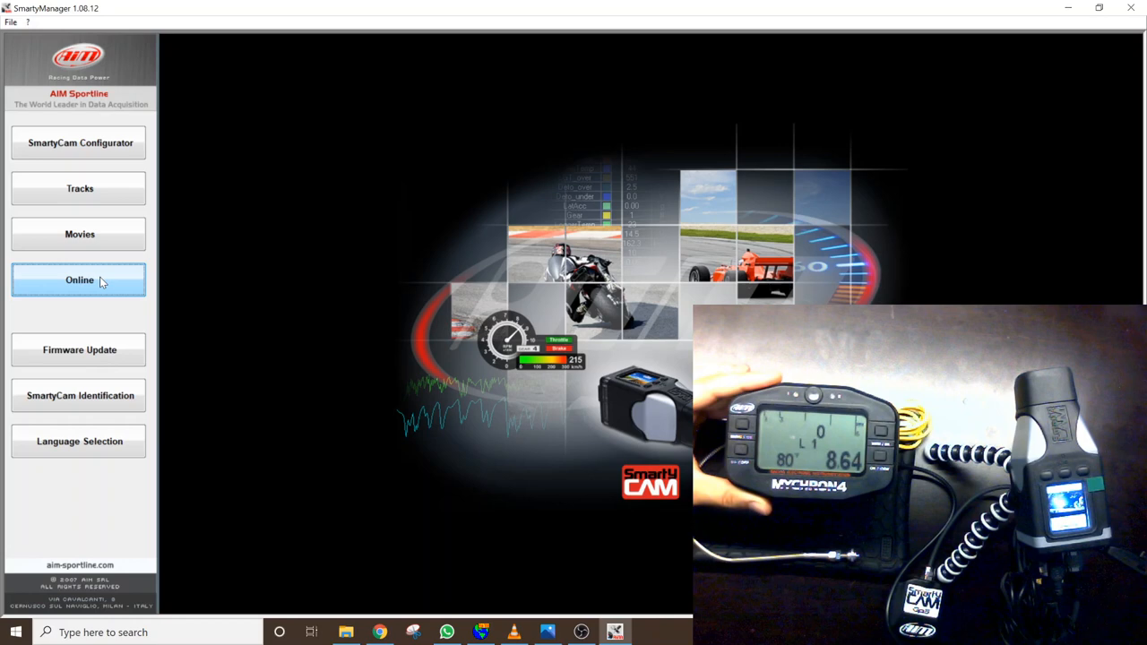
# Step: View the live camera feed, then return to the main menu and enter the configurator
pyautogui.click(79, 279)
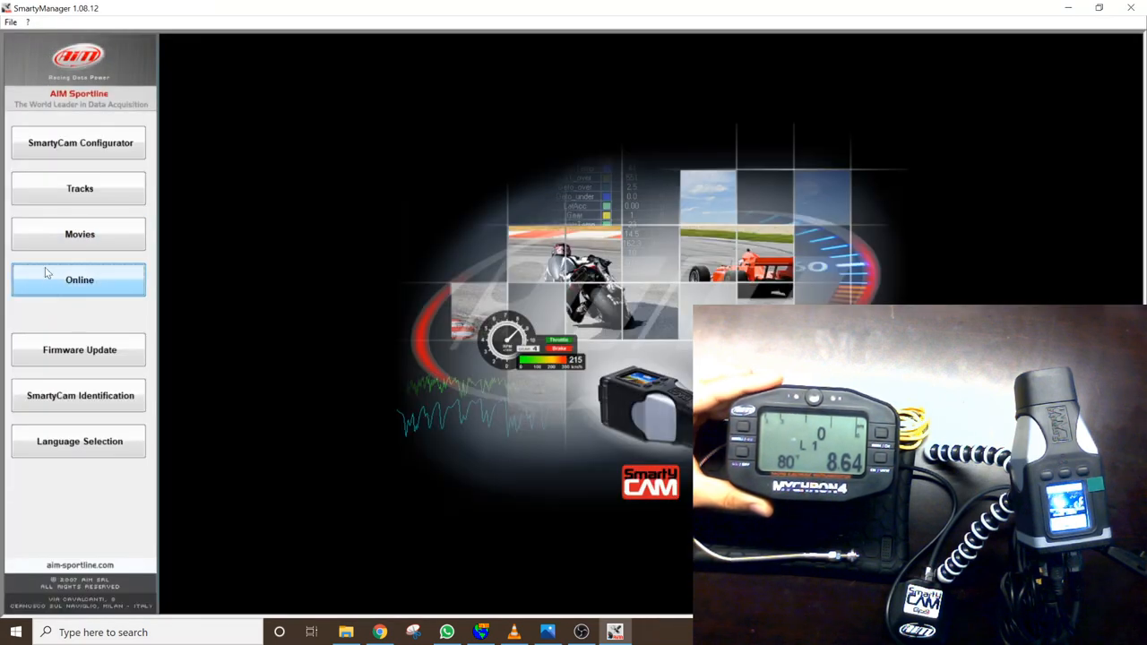
pyautogui.click(79, 279)
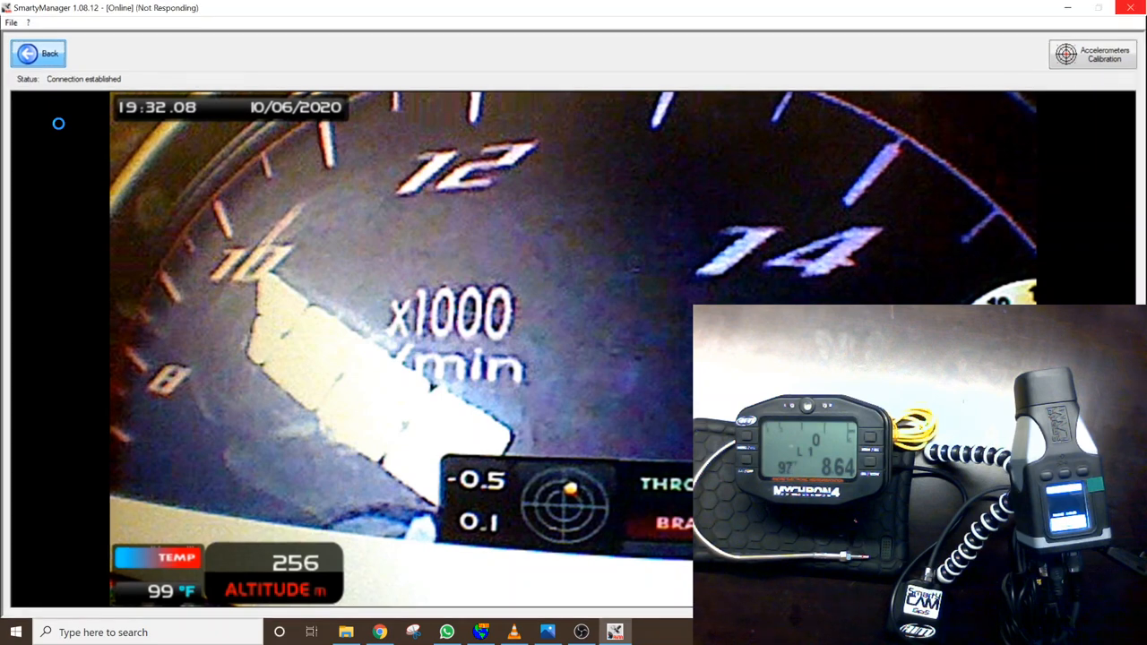
pyautogui.click(50, 52)
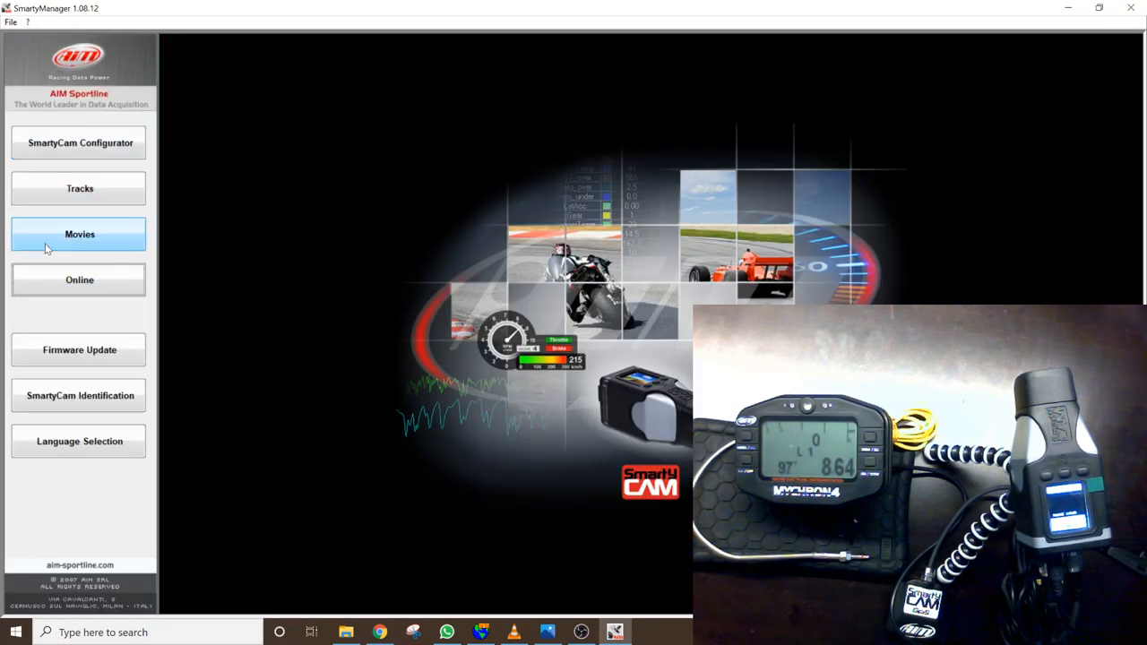
pyautogui.click(79, 143)
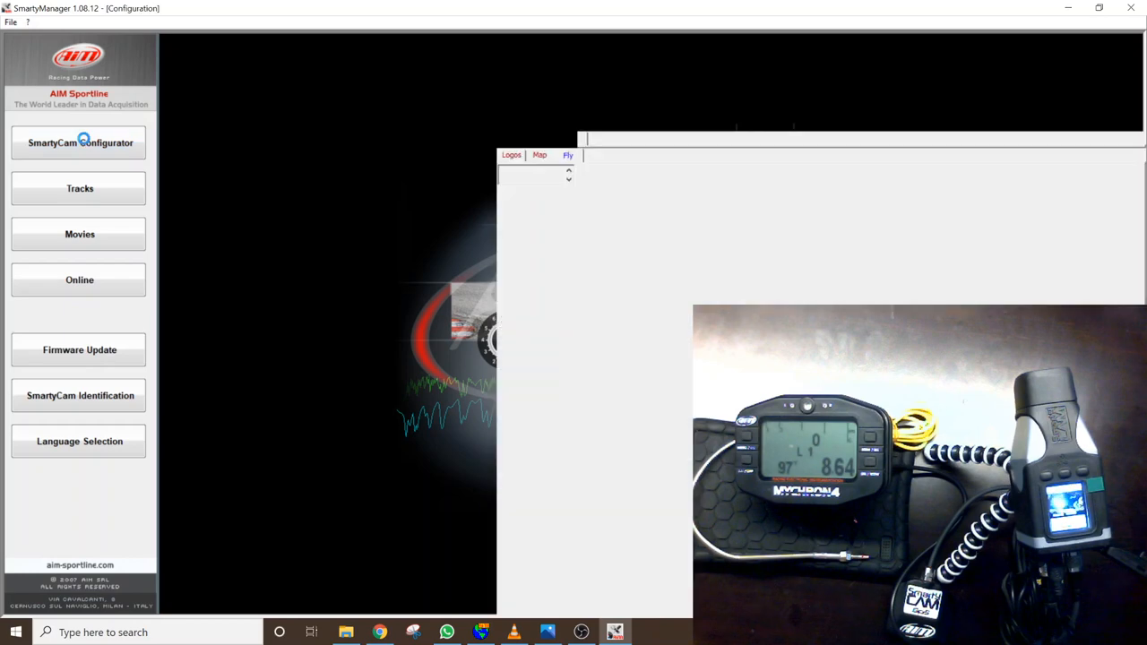
pyautogui.click(79, 143)
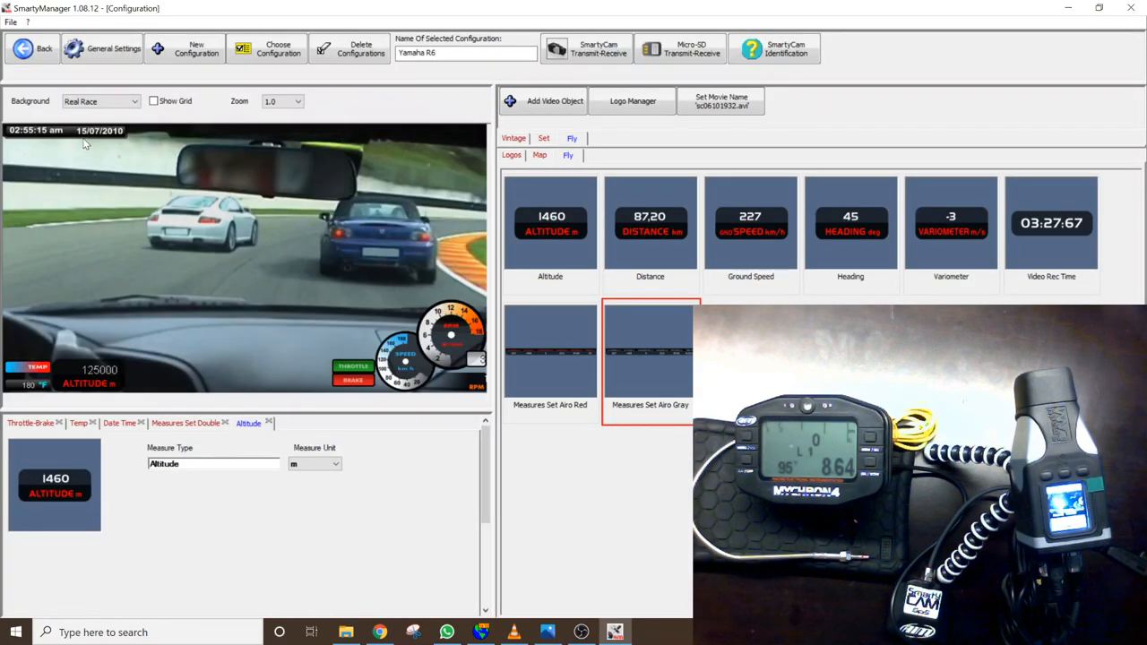
# Step: Set the temperature bar graph's upper bound to 120 °F
pyautogui.click(78, 423)
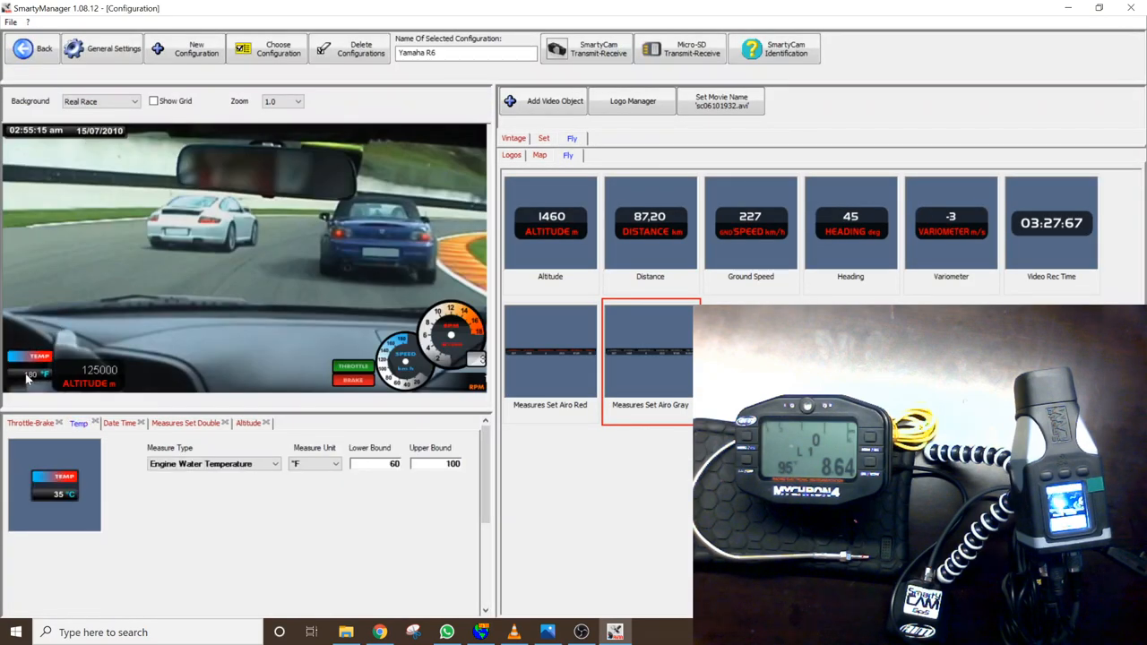
pyautogui.click(249, 423)
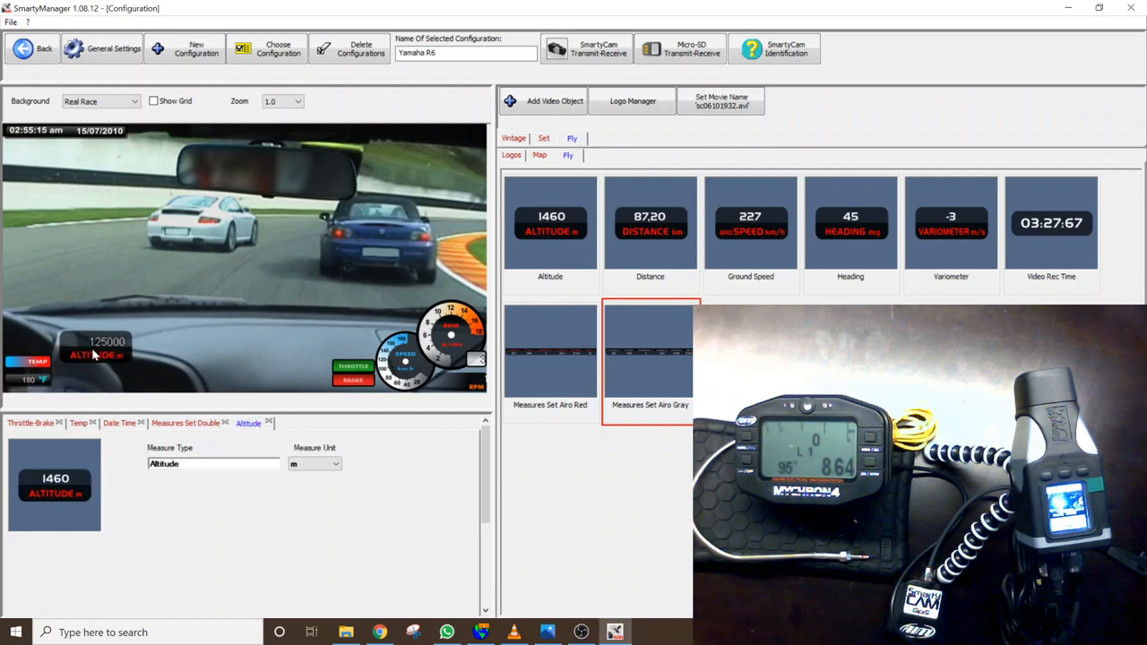
pyautogui.click(77, 423)
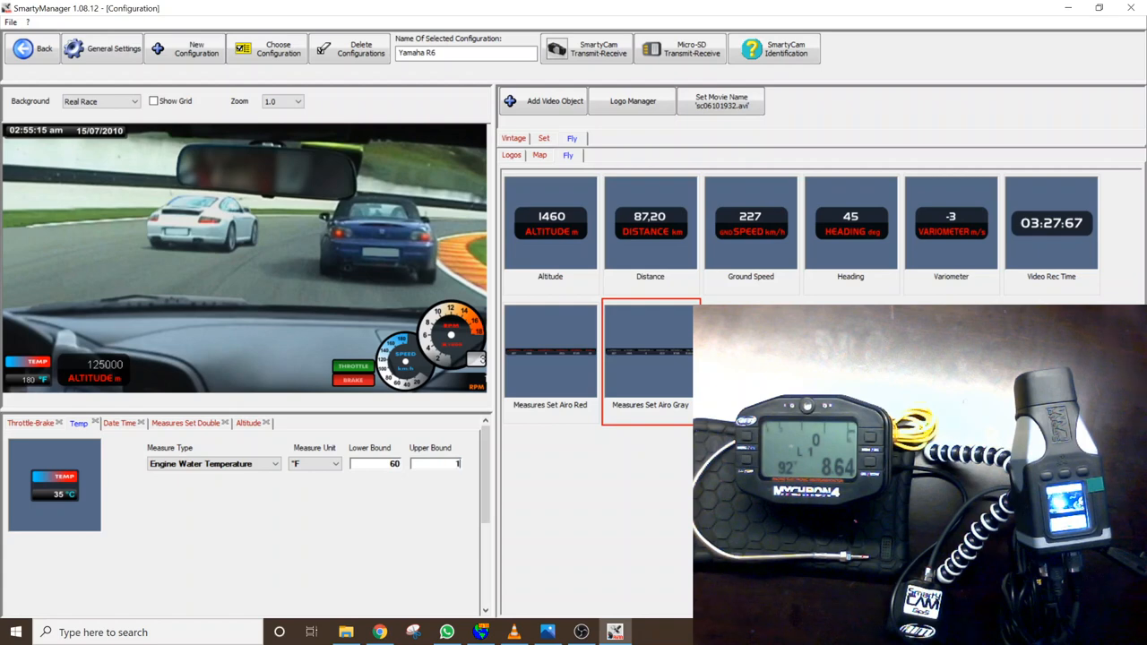
pyautogui.write('120')
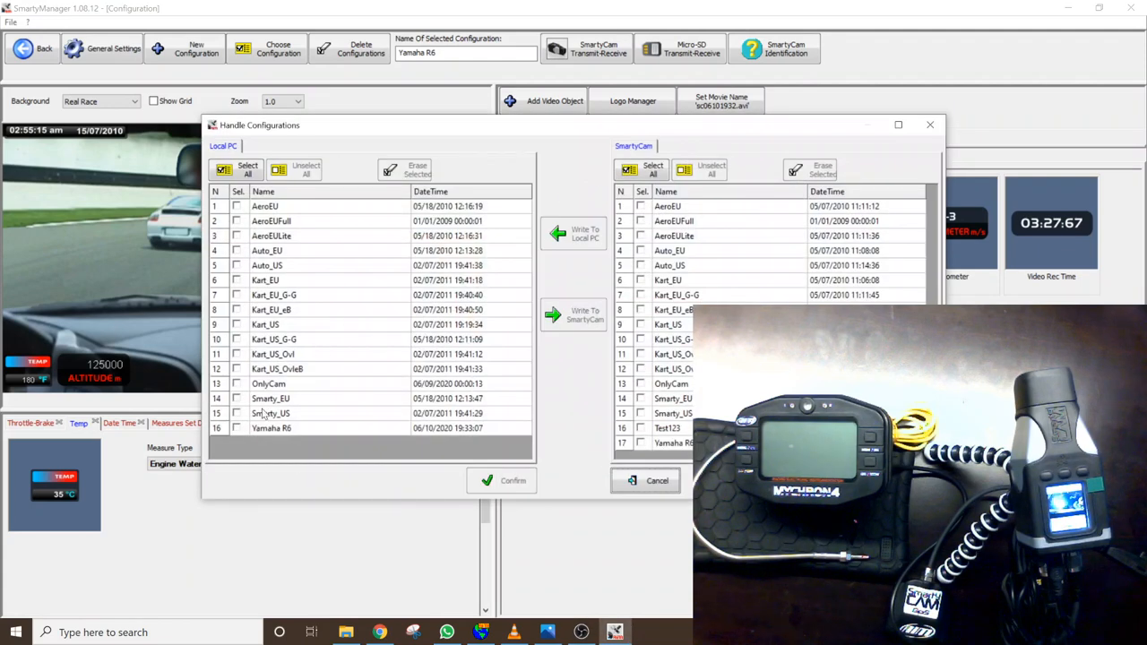
pyautogui.moveTo(344, 367)
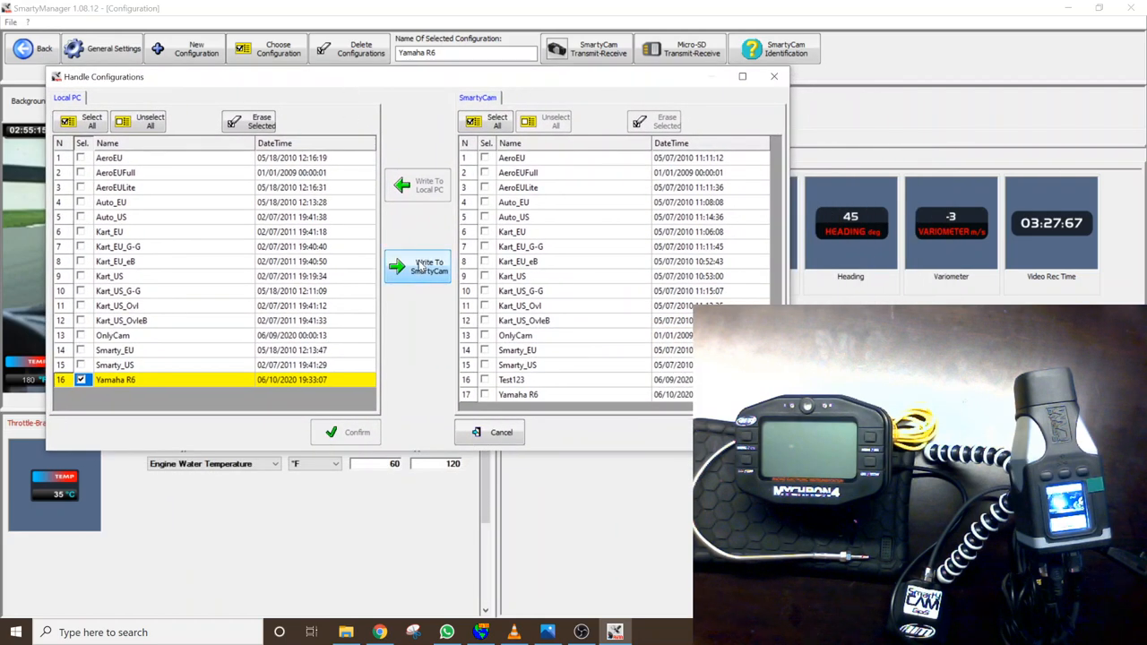
# Step: Write the Yamaha R6 configuration to the SmartyCam, overwriting the existing copy and confirming
pyautogui.click(415, 265)
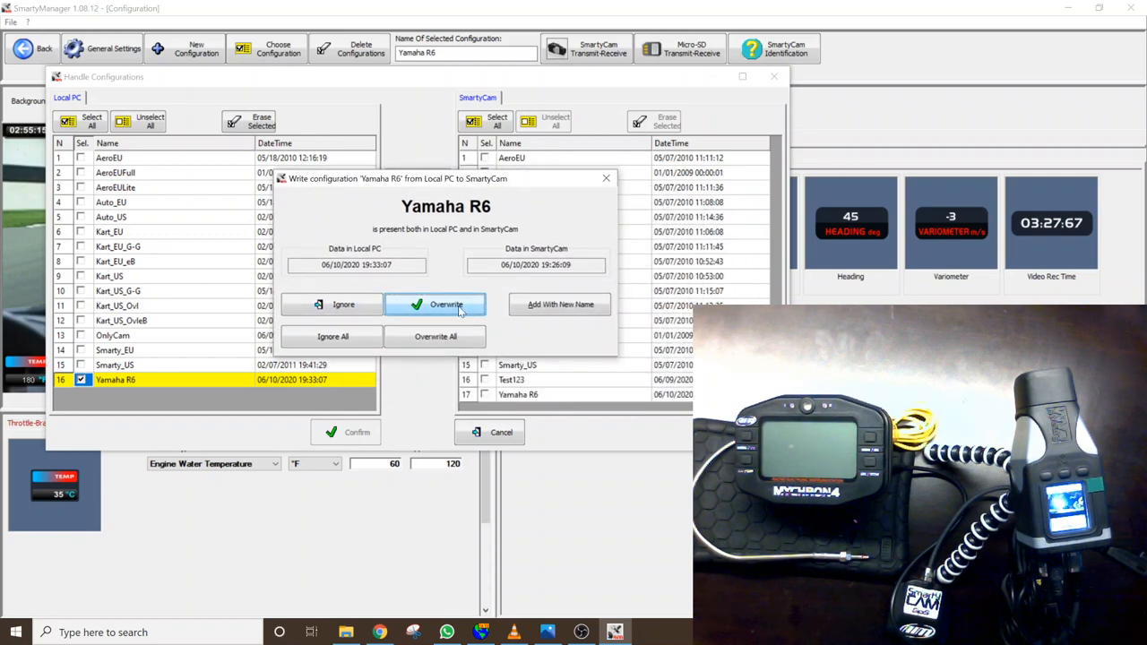
pyautogui.click(435, 304)
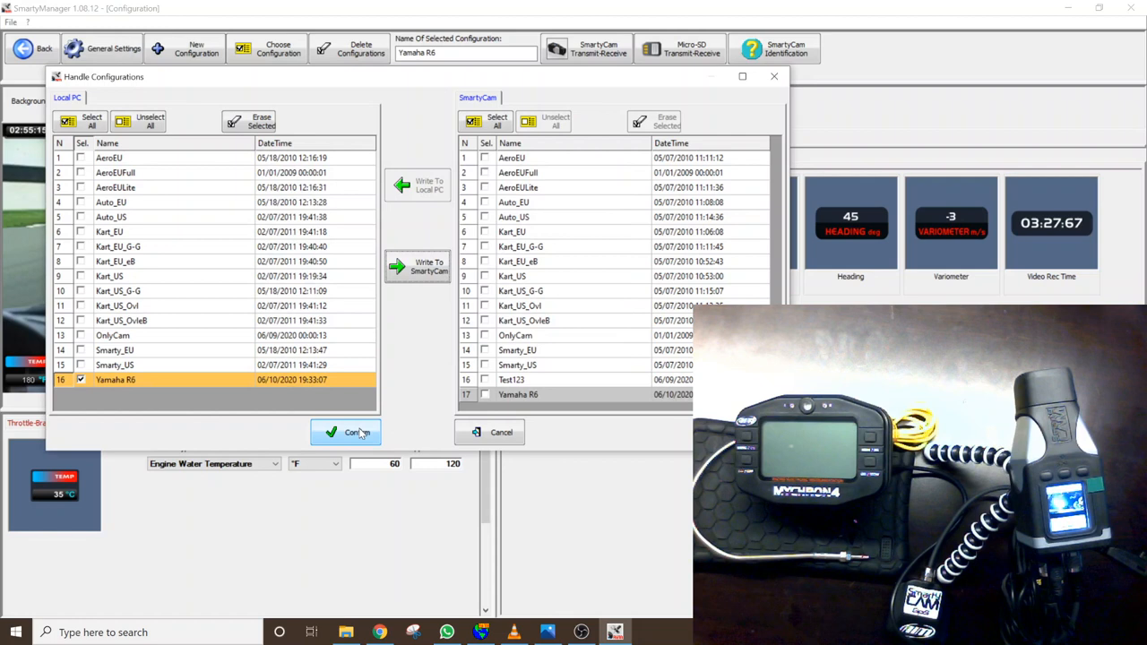
pyautogui.click(346, 432)
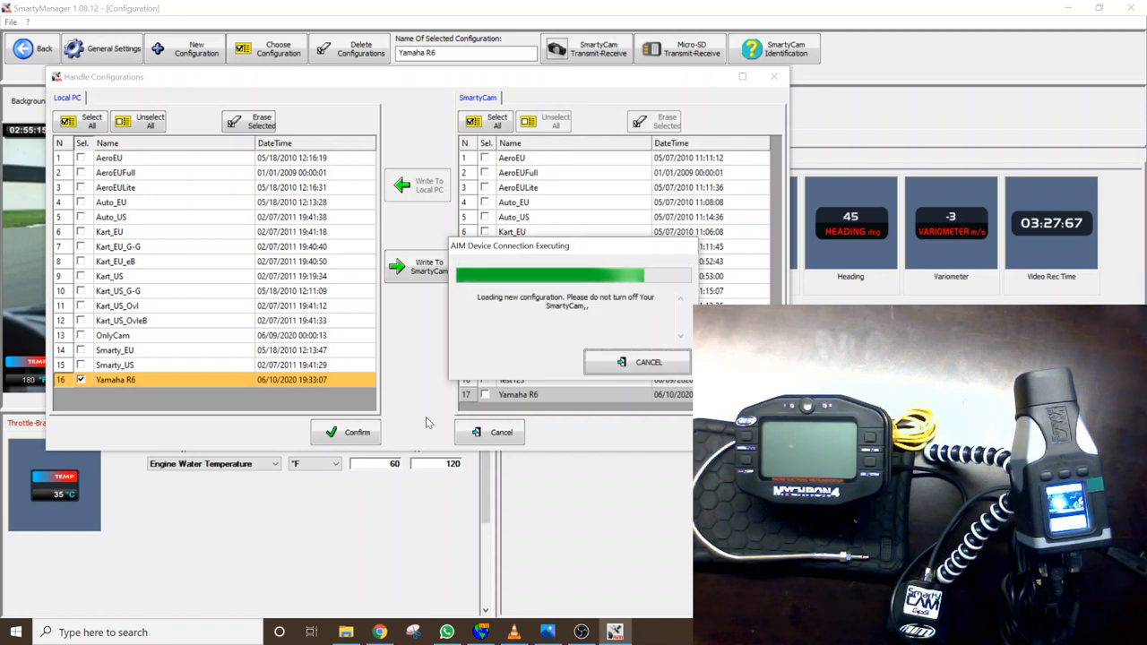
pyautogui.moveTo(434, 419)
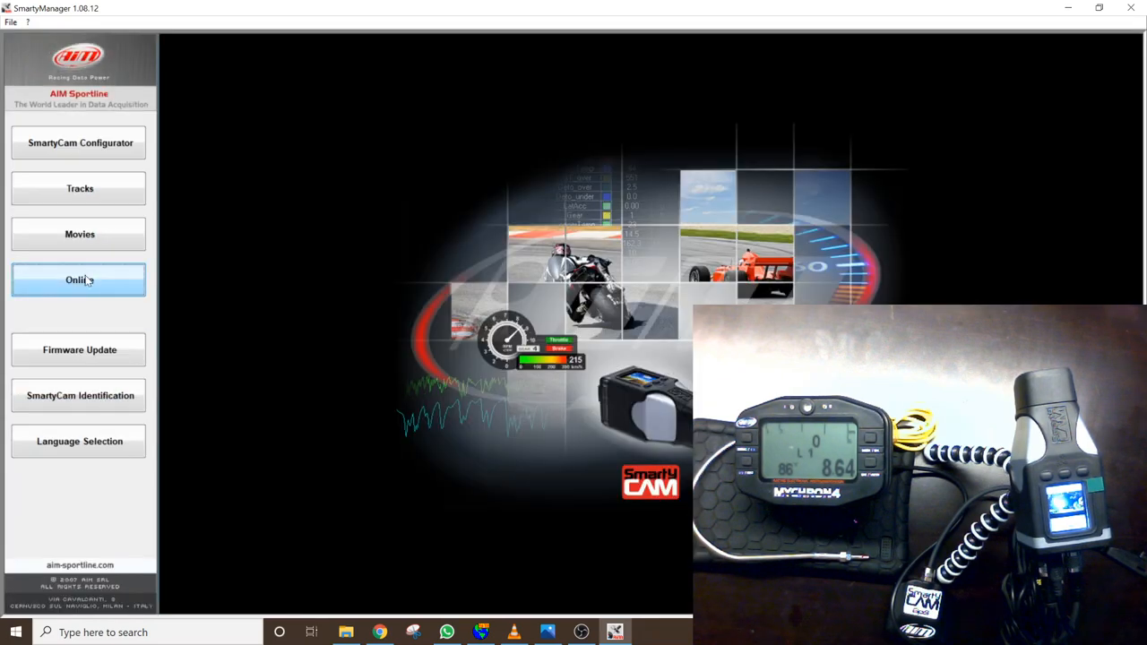
# Step: Return to the live camera feed after the configuration finishes loading
pyautogui.click(79, 279)
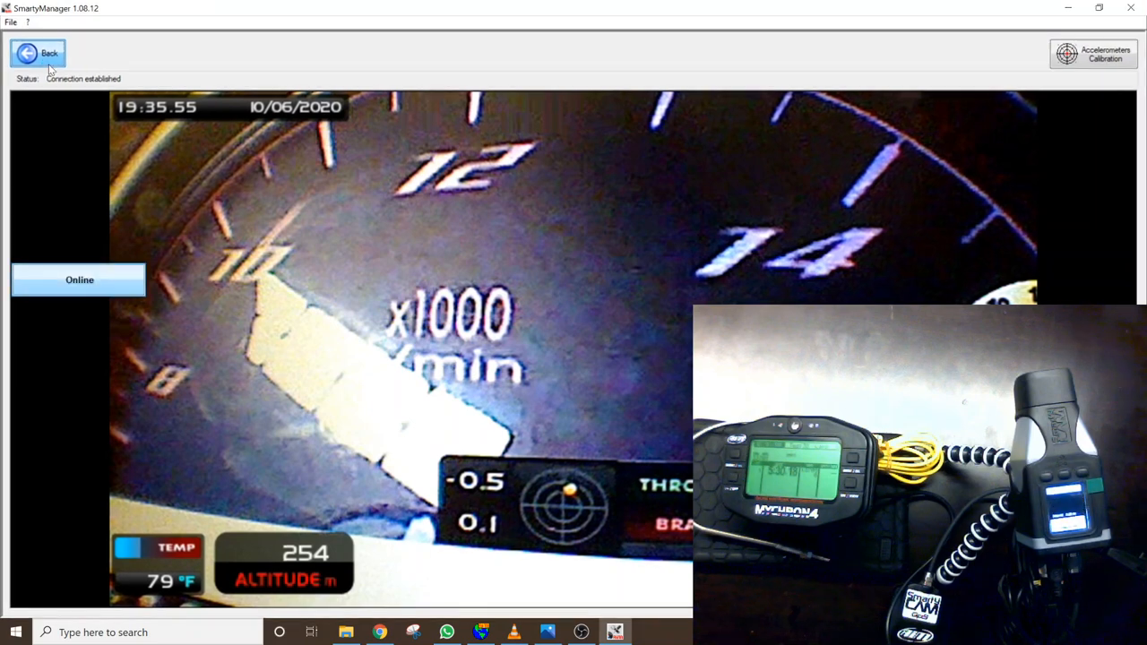
# Step: From the main menu's Movies section, select the recorded movie ac06101906.avi for download
pyautogui.click(45, 52)
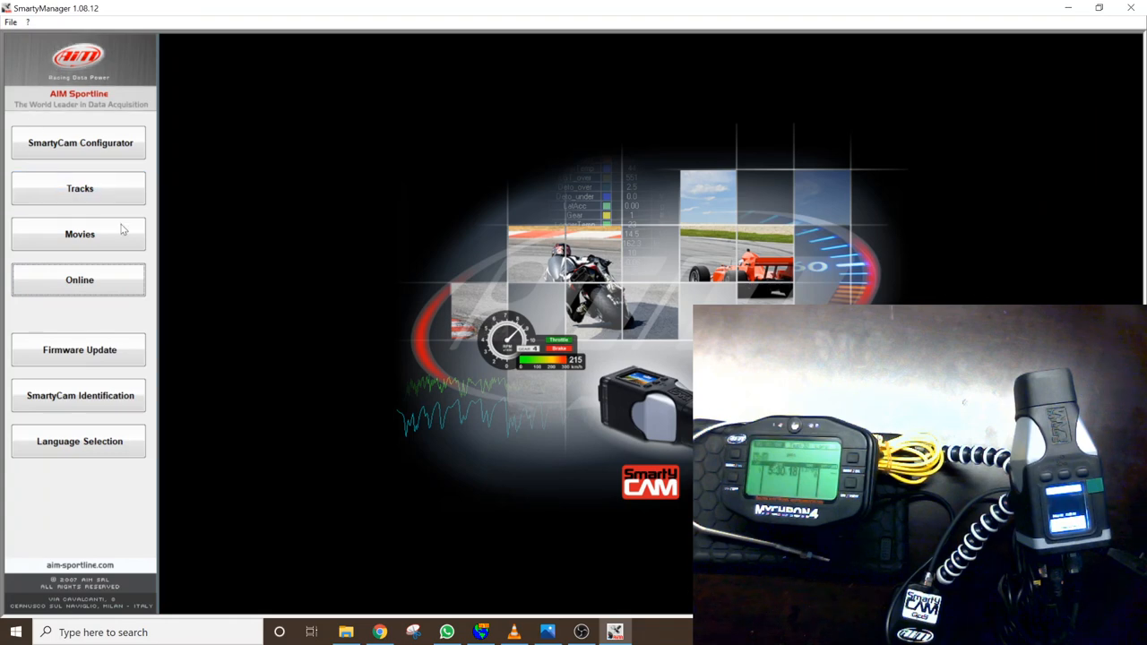
pyautogui.moveTo(105, 234)
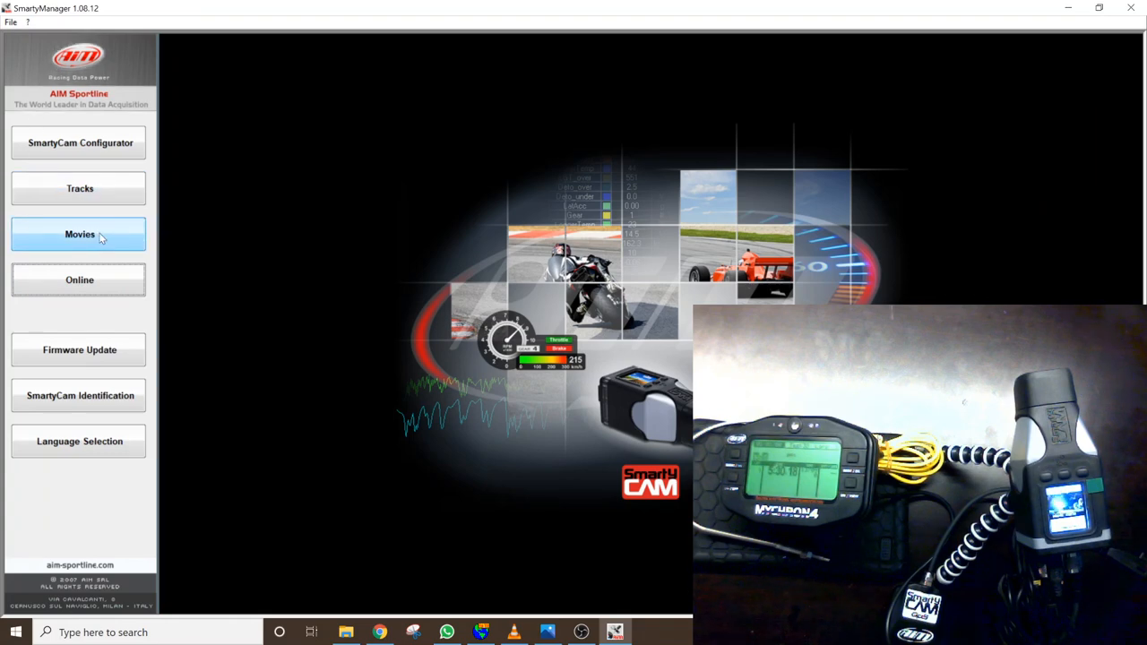
pyautogui.click(79, 233)
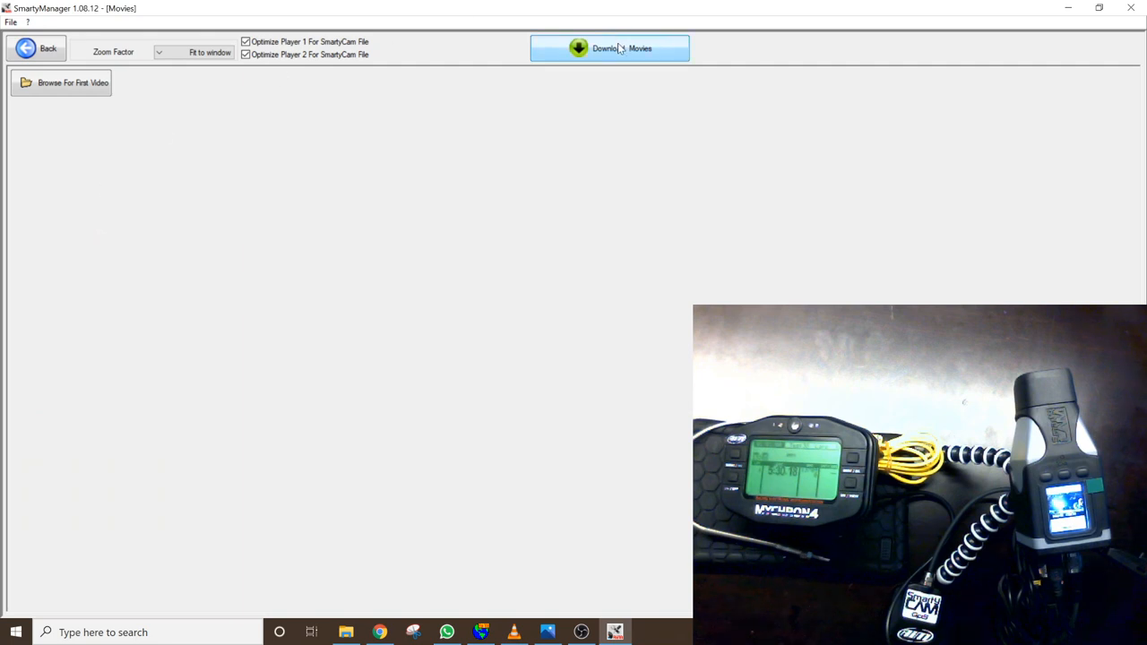
pyautogui.click(611, 48)
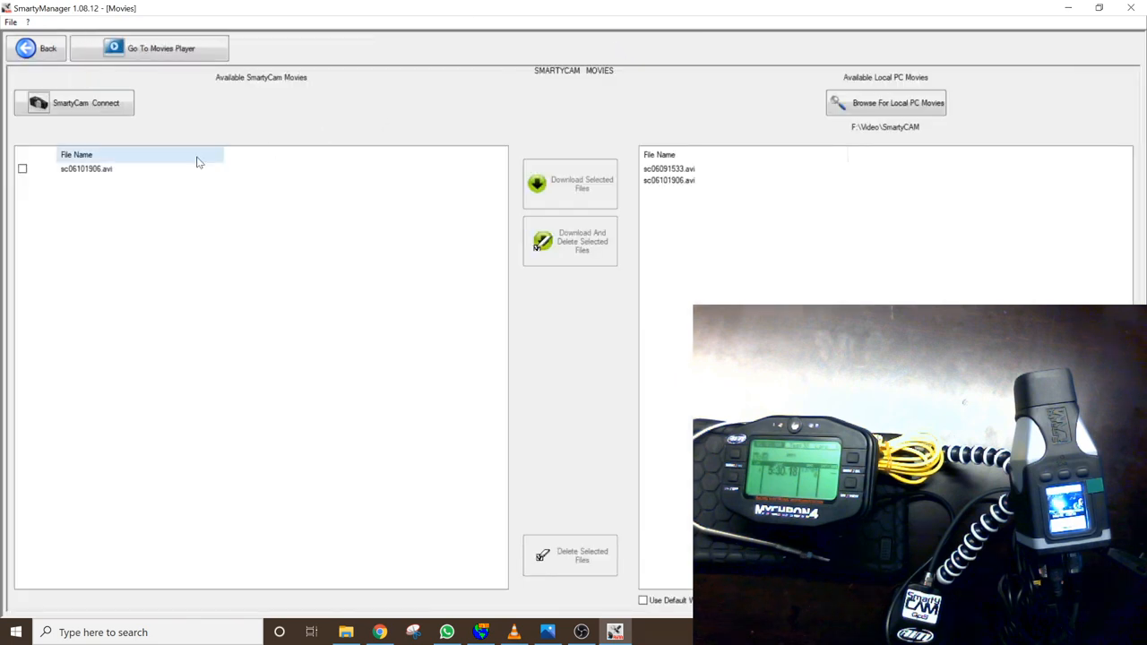
pyautogui.click(23, 170)
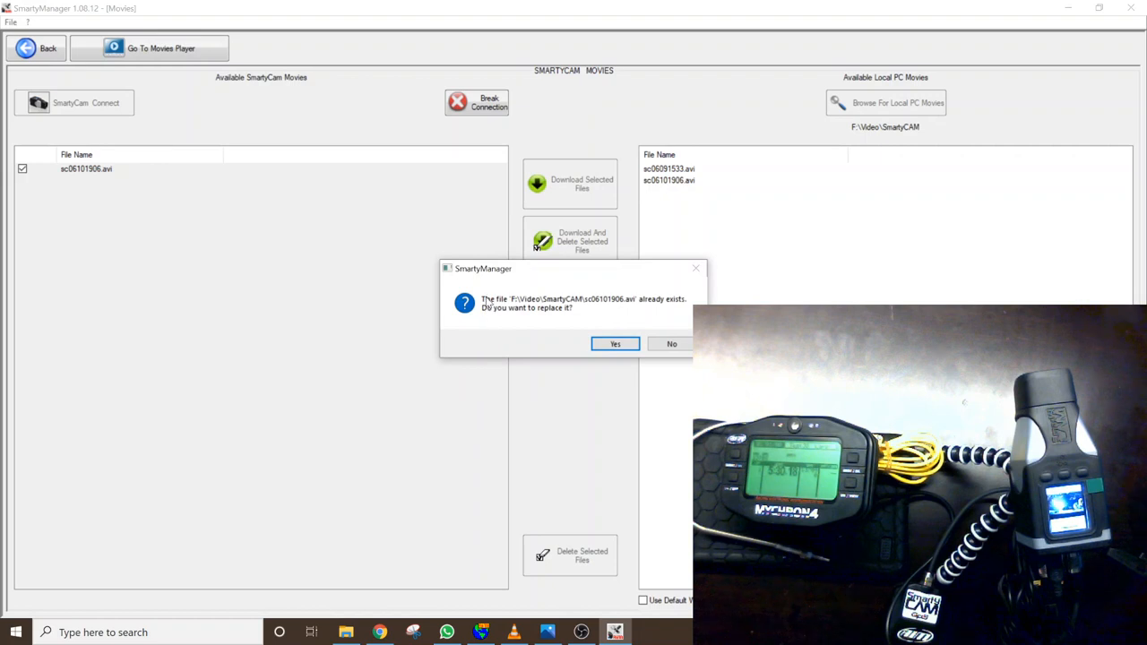
pyautogui.moveTo(645, 311)
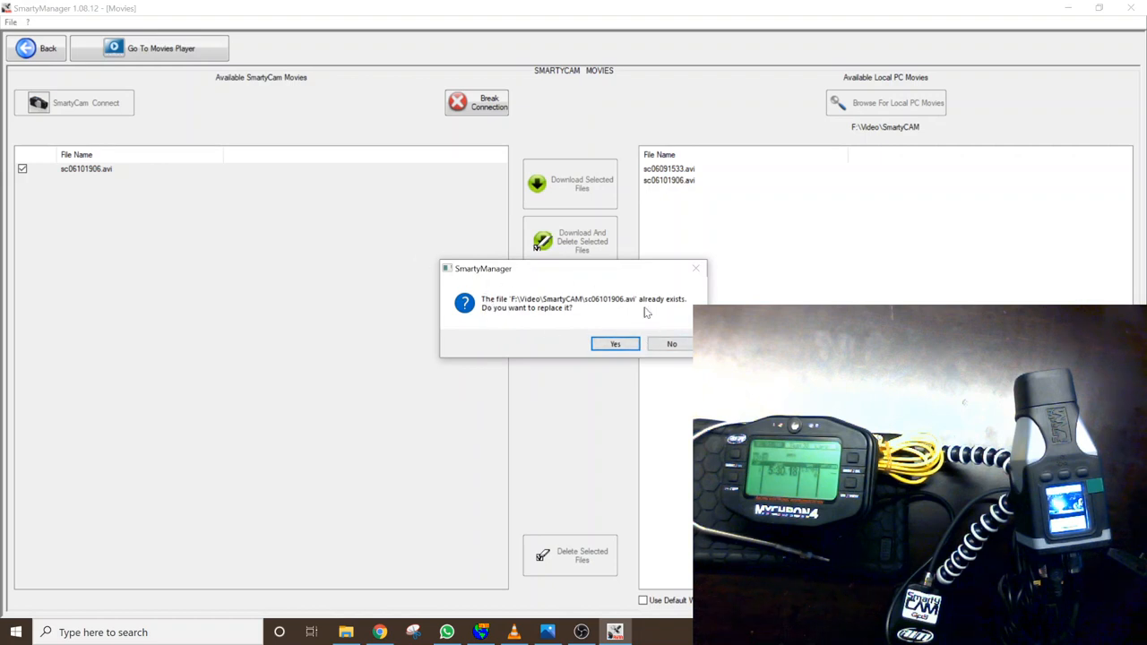
pyautogui.moveTo(670, 344)
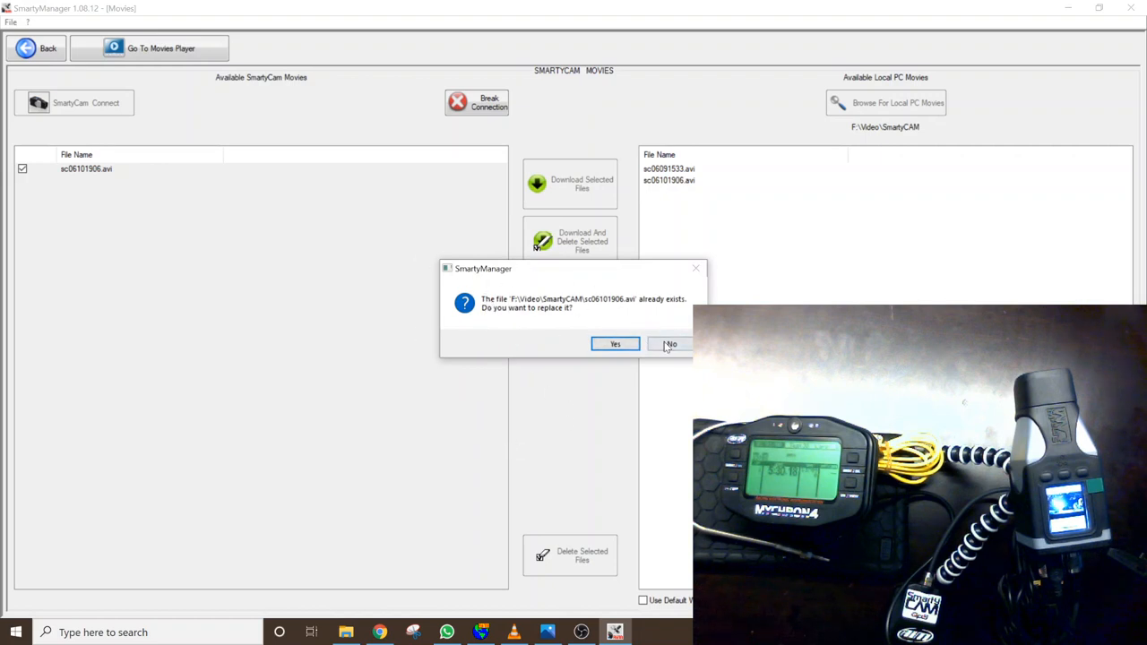
# Step: Keep the existing PC copy, acknowledge the message, and let the video play in VLC
pyautogui.click(667, 344)
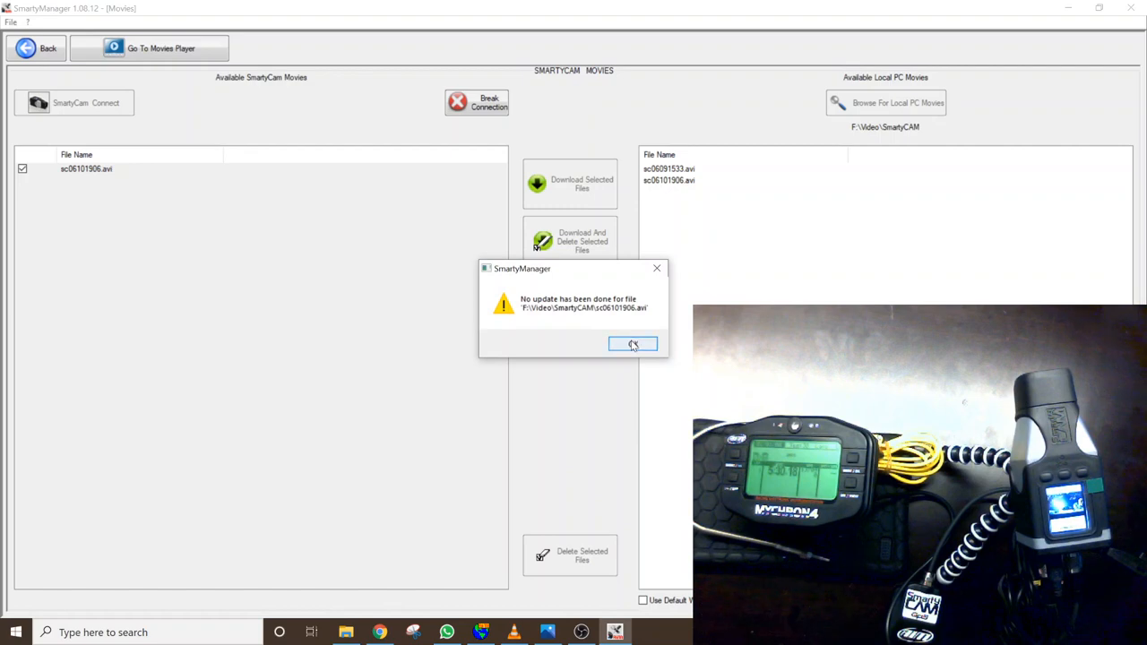
pyautogui.click(632, 344)
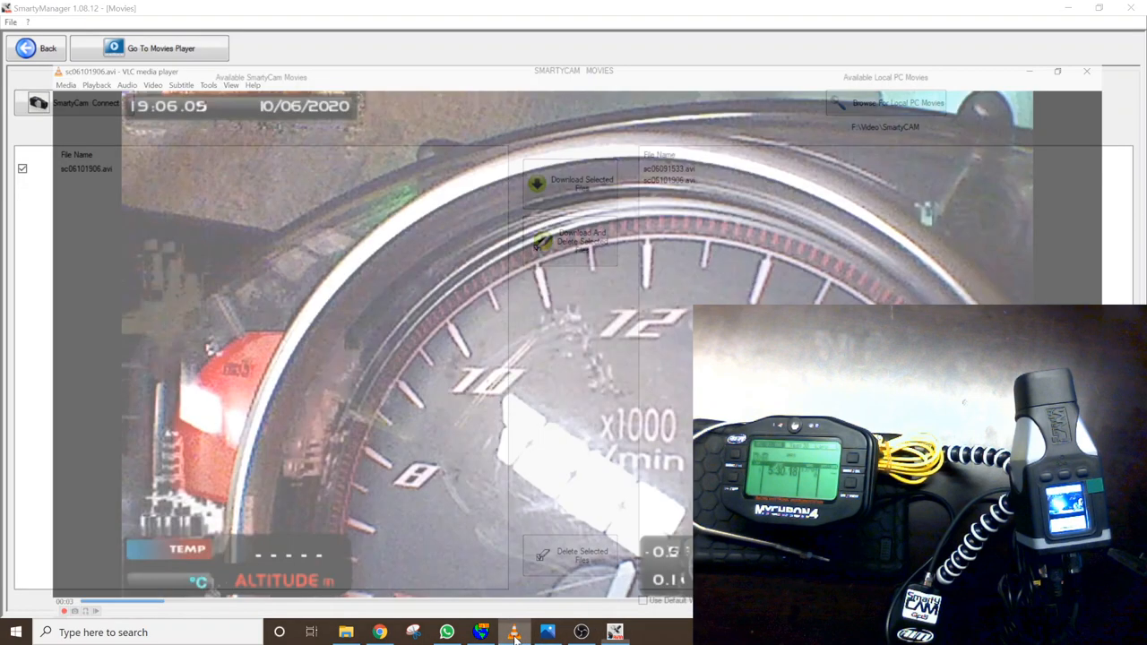